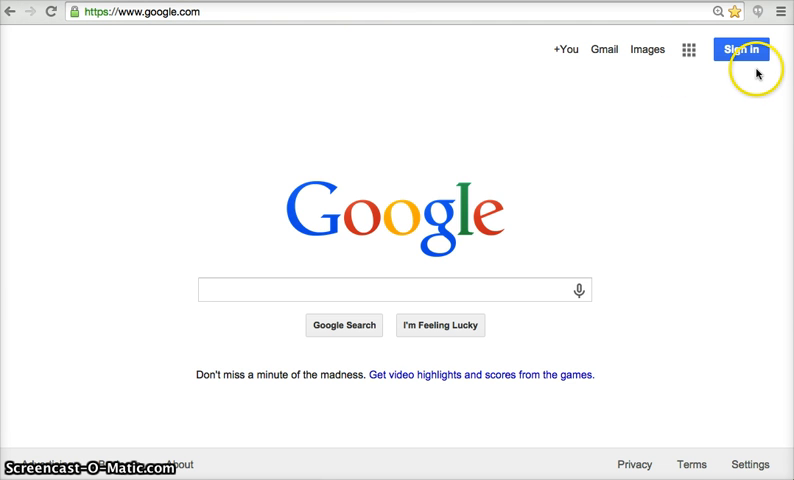
# Step: Sign in to the Google account from google.com with the saved password
pyautogui.click(746, 48)
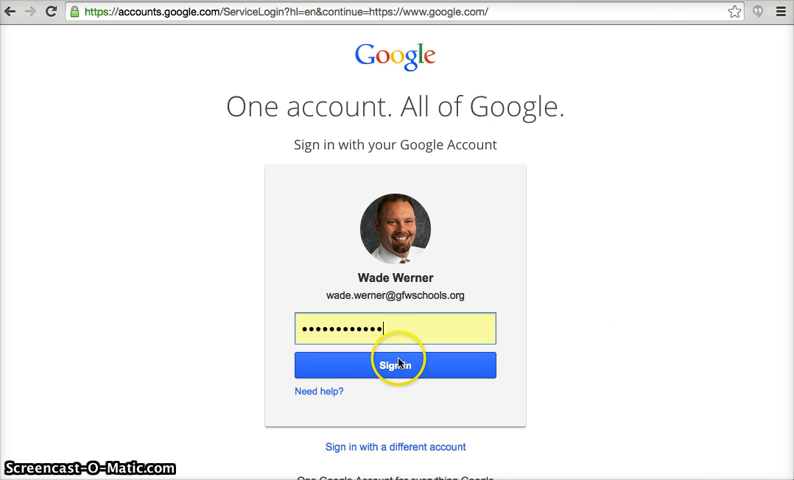
pyautogui.click(394, 364)
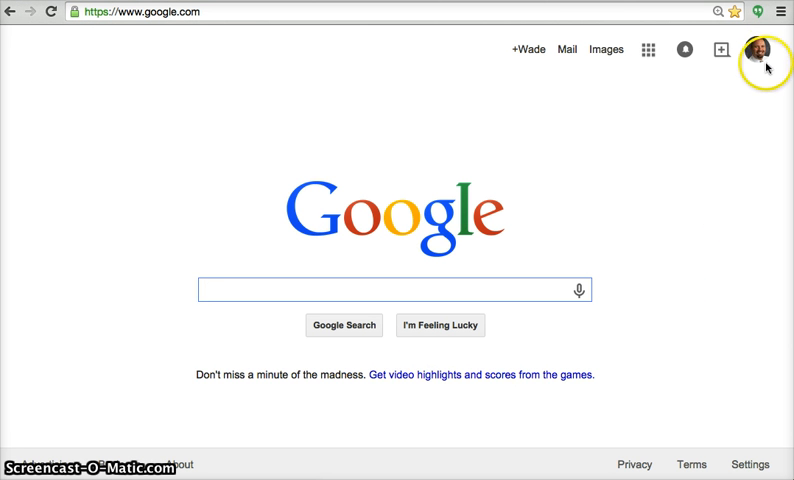
pyautogui.moveTo(758, 46)
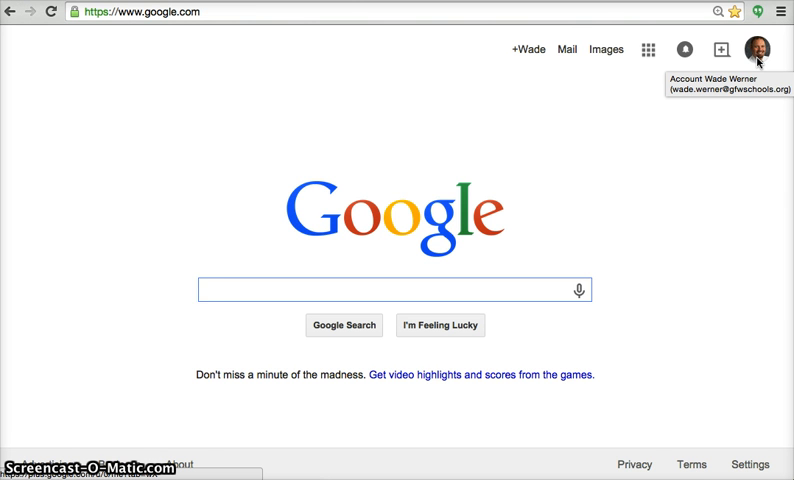
pyautogui.moveTo(650, 52)
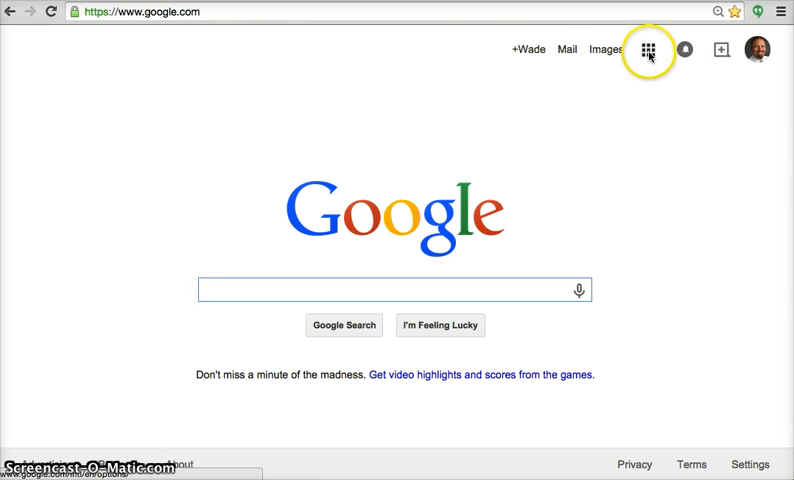
# Step: Show the second page of the Google apps launcher with YouTube, Maps and Translate
pyautogui.click(648, 50)
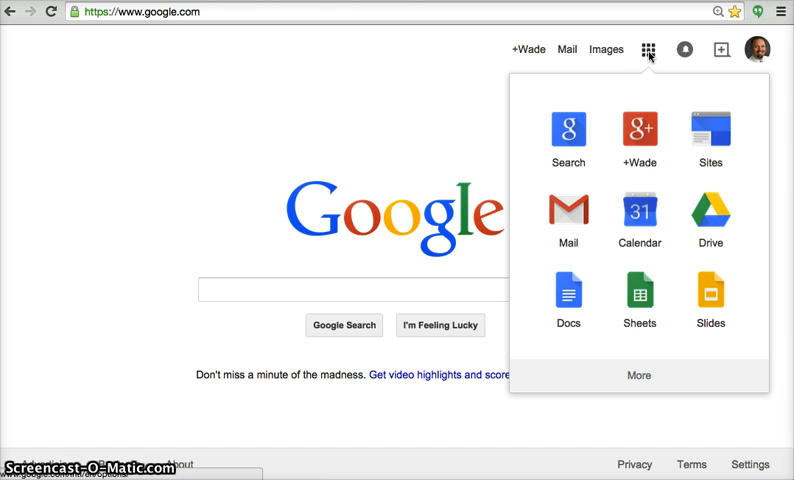
pyautogui.click(638, 296)
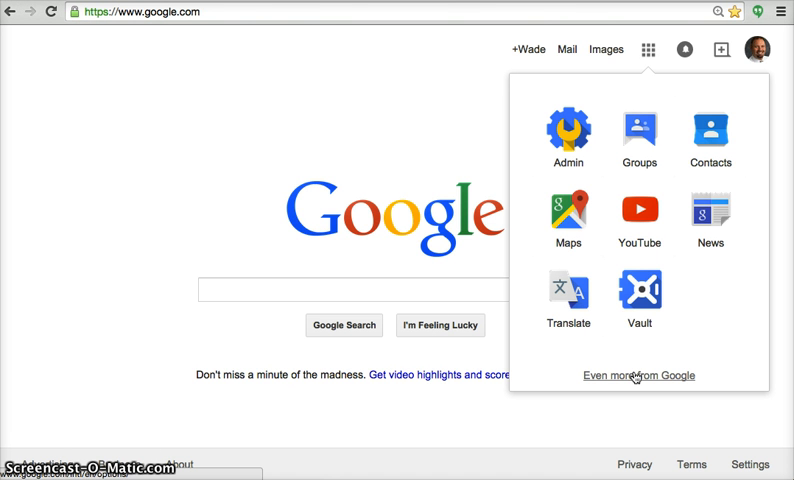
pyautogui.moveTo(638, 210)
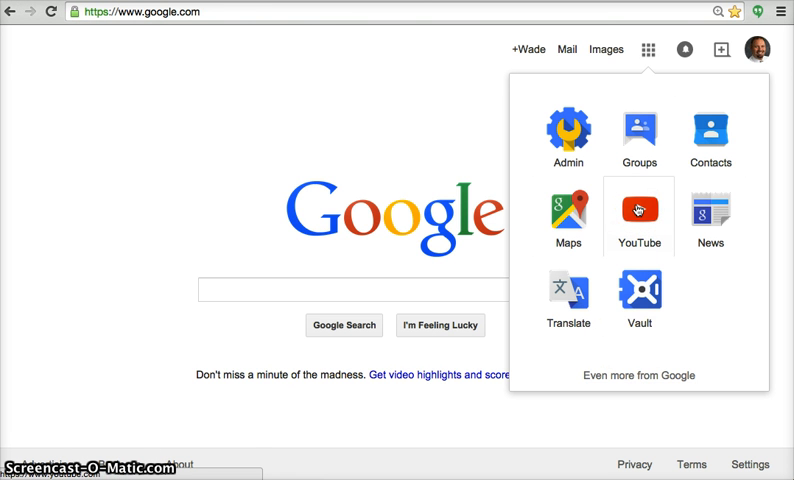
# Step: Launch YouTube from the apps grid and browse the What to Watch home feed
pyautogui.click(638, 212)
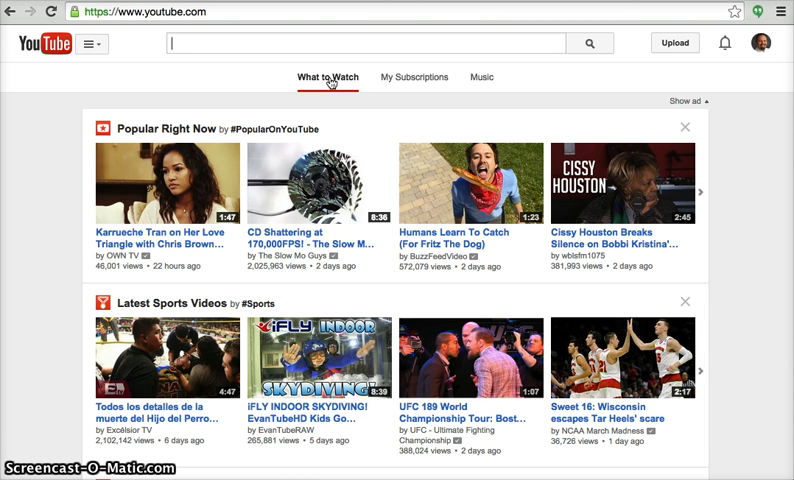
pyautogui.scroll(-3)
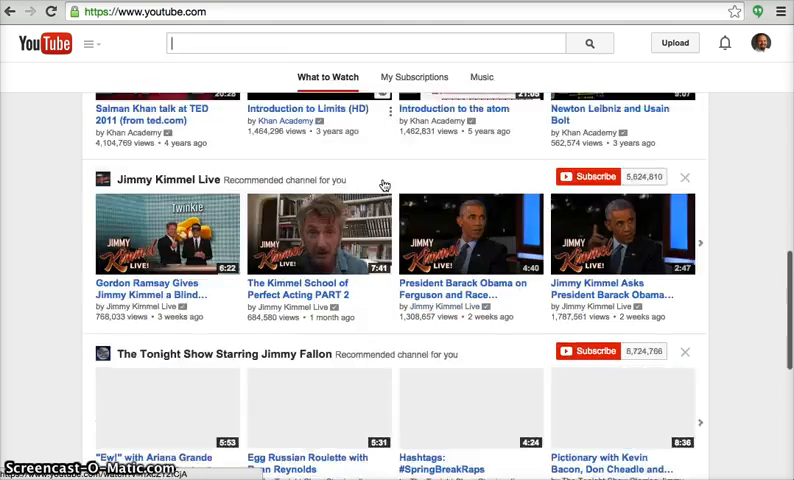
pyautogui.scroll(-3)
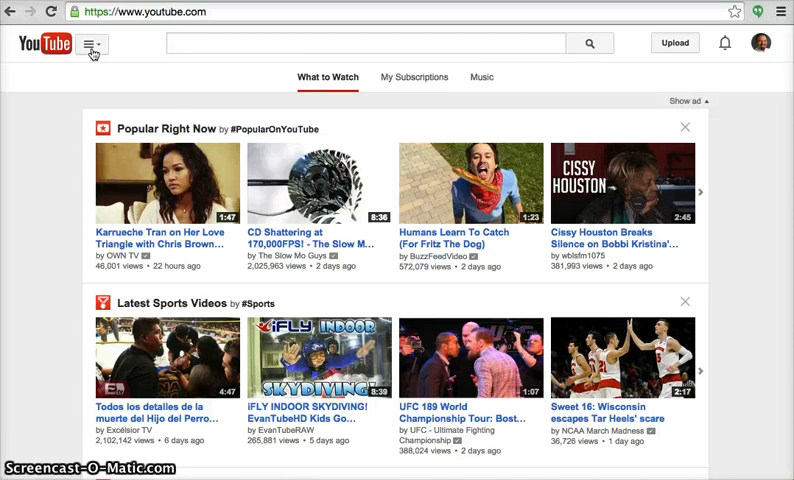
# Step: Go to My Channel and view all channel tips in the Creator Studio notifications
pyautogui.click(96, 48)
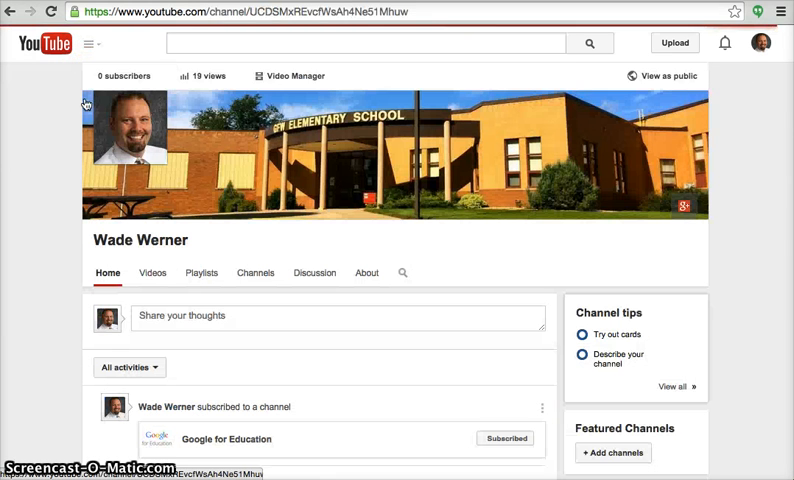
pyautogui.moveTo(168, 168)
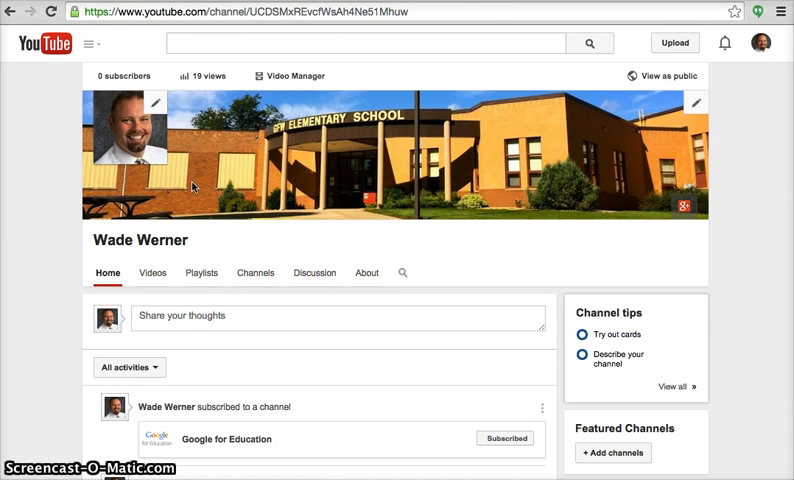
pyautogui.moveTo(198, 200)
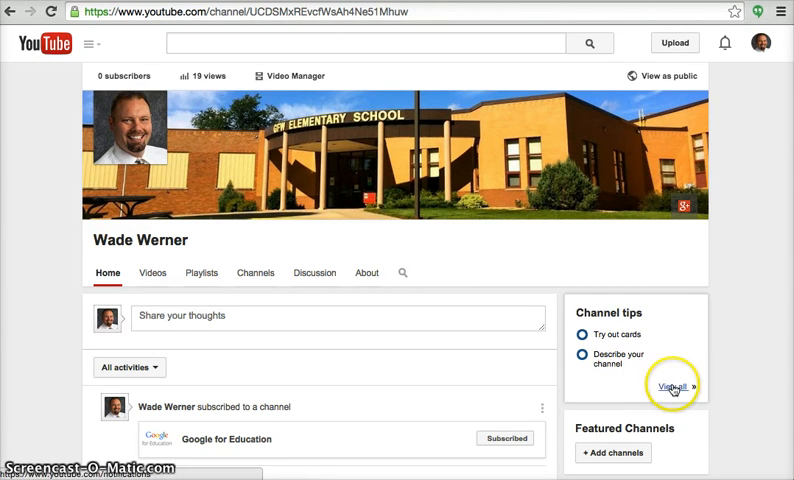
pyautogui.click(674, 386)
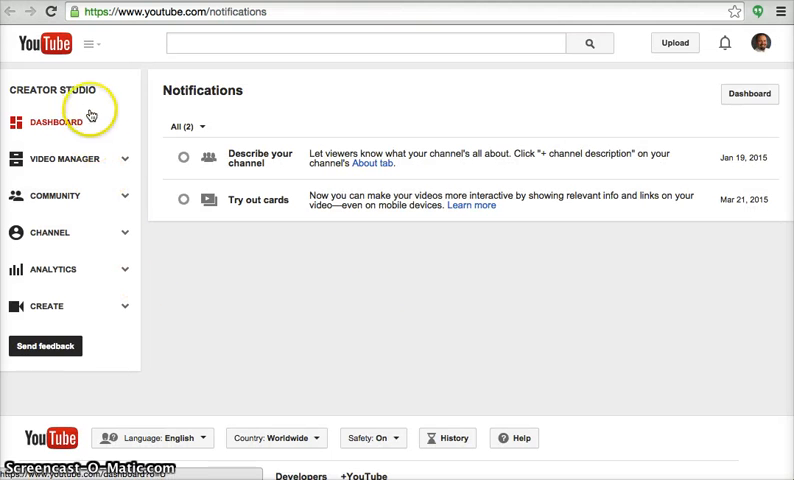
pyautogui.moveTo(56, 356)
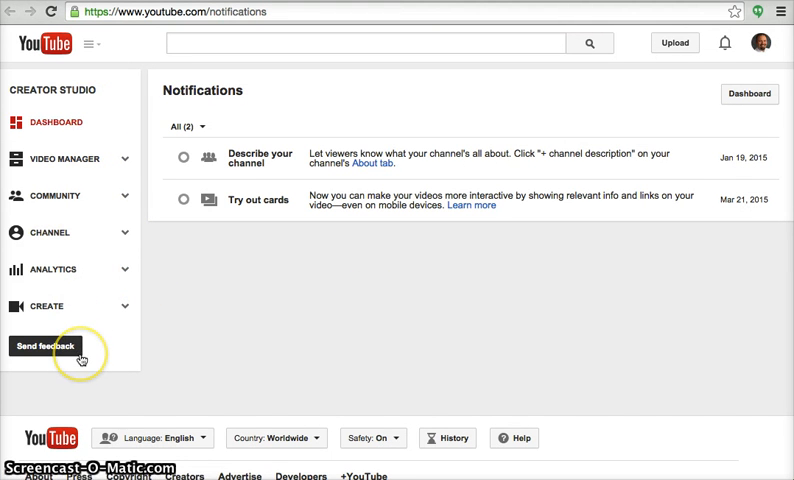
pyautogui.moveTo(96, 70)
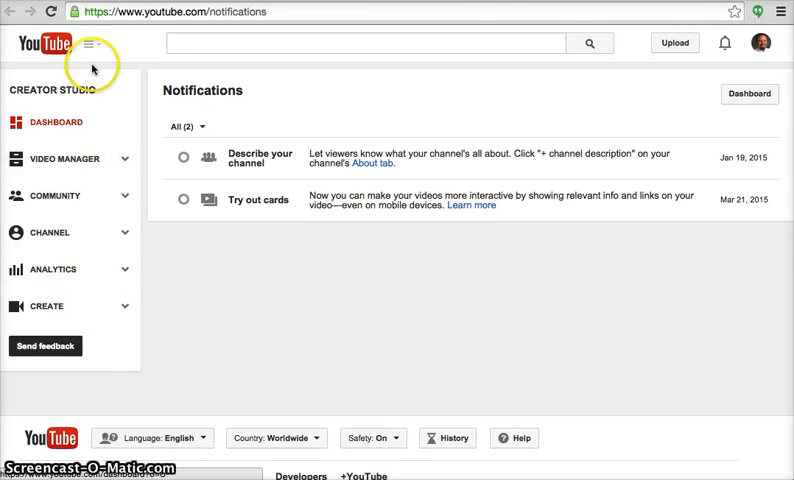
# Step: Browse the My Subscriptions feed of Google for Education uploads and expand the guide menu
pyautogui.click(92, 50)
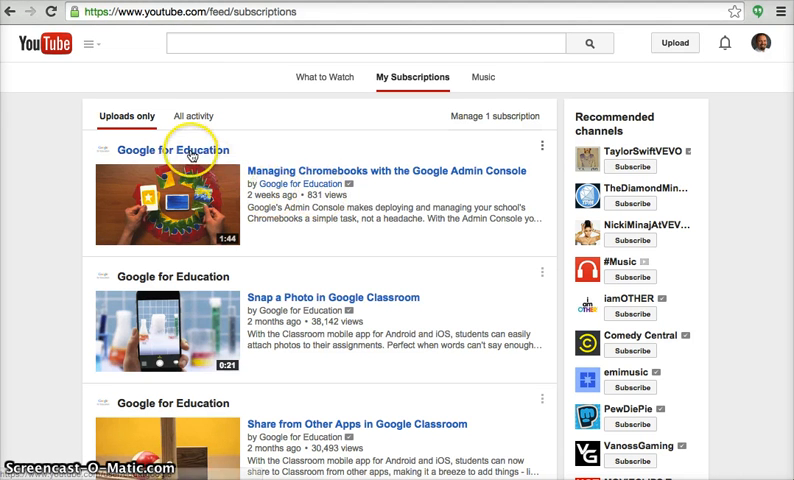
pyautogui.moveTo(190, 156)
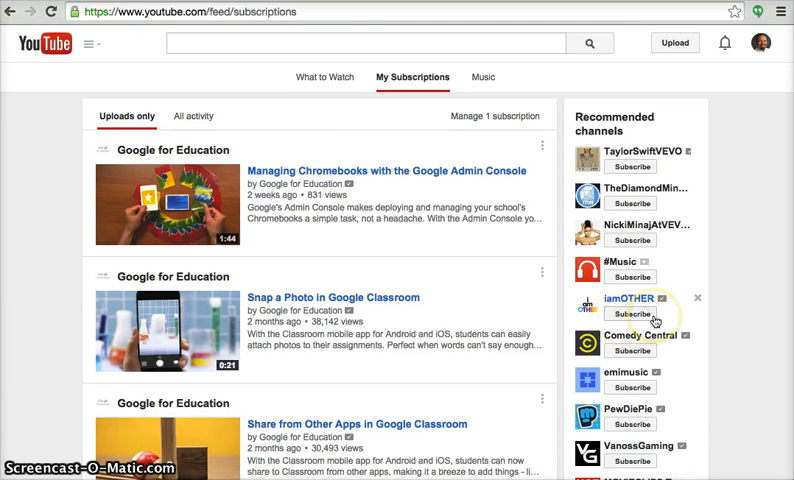
pyautogui.scroll(-3)
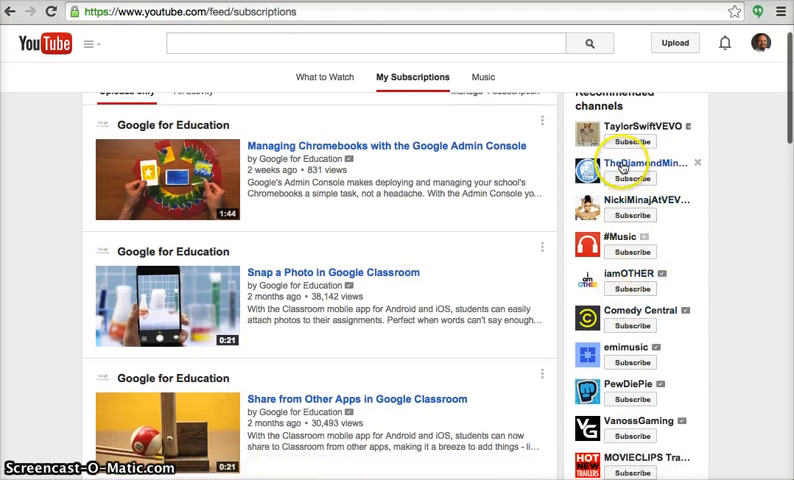
pyautogui.scroll(-3)
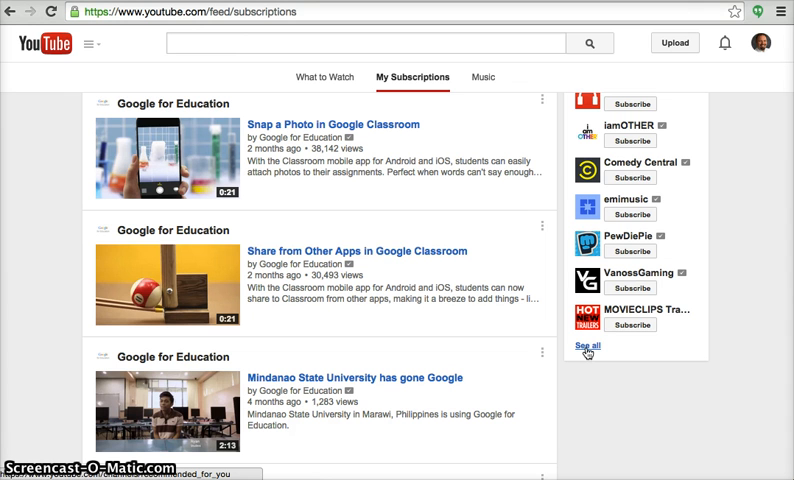
pyautogui.moveTo(436, 272)
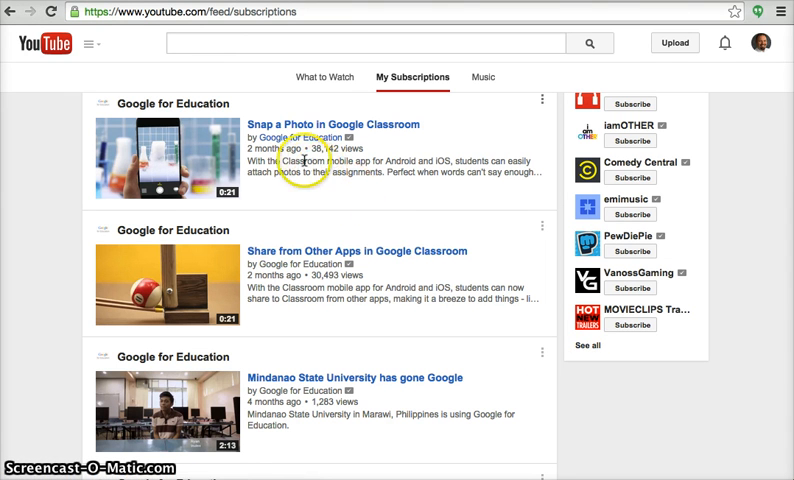
pyautogui.click(92, 48)
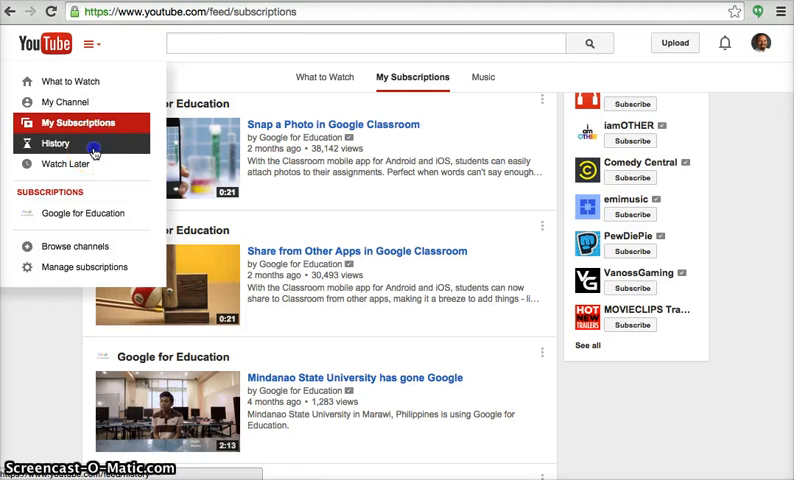
# Step: Show the empty watch history page with the guide menu expanded again
pyautogui.click(54, 144)
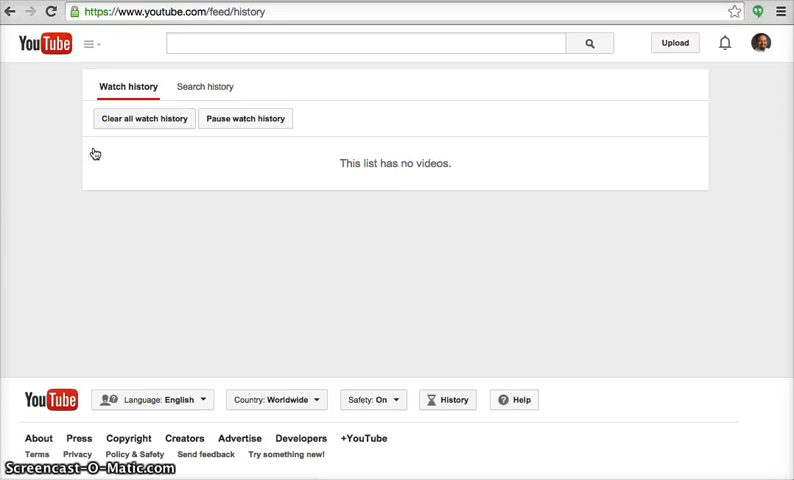
pyautogui.moveTo(88, 78)
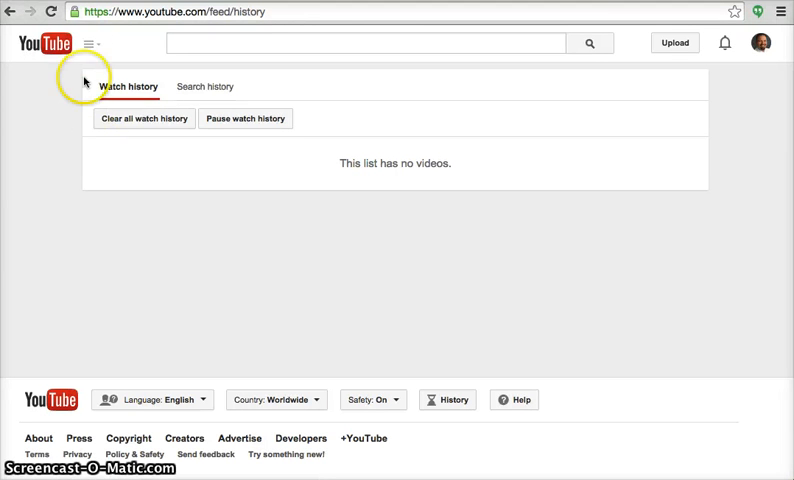
pyautogui.click(96, 48)
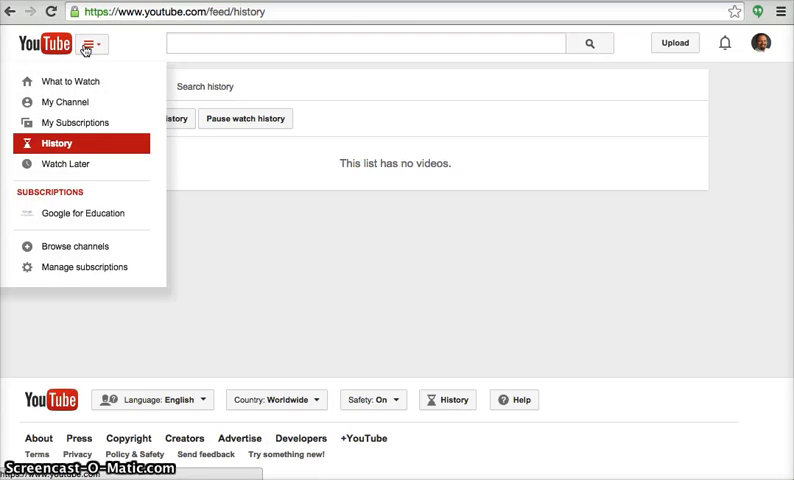
pyautogui.moveTo(84, 172)
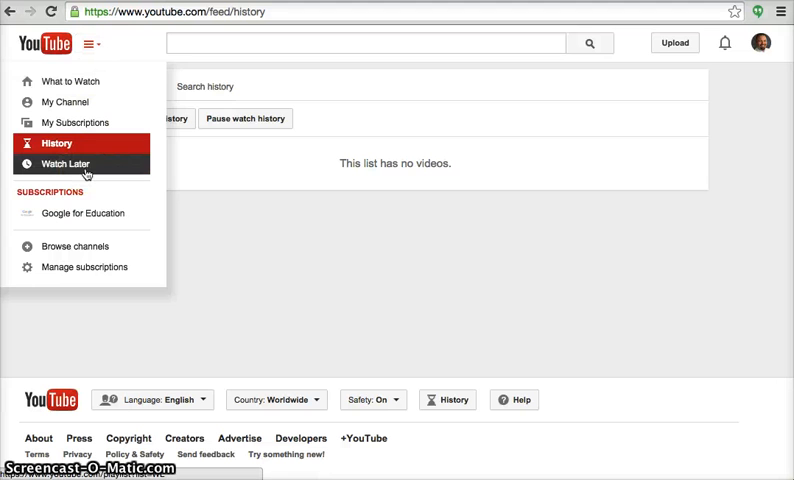
pyautogui.moveTo(84, 168)
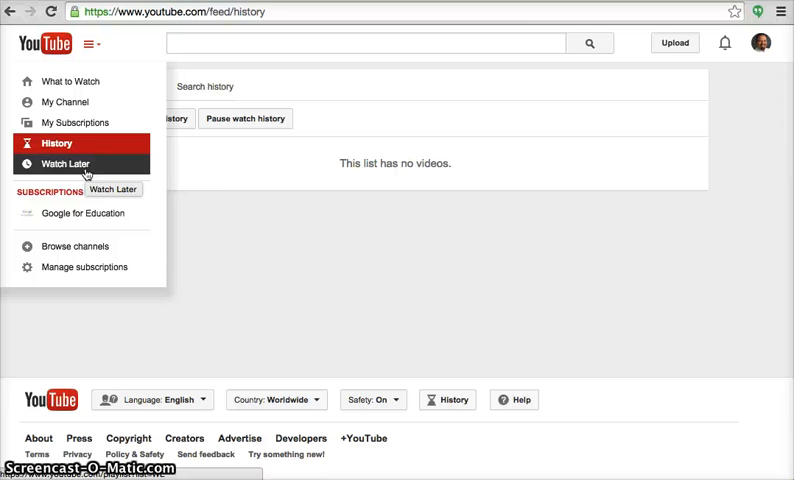
# Step: Add a KGFW video to the Watch Later playlist via the Add videos search
pyautogui.click(64, 164)
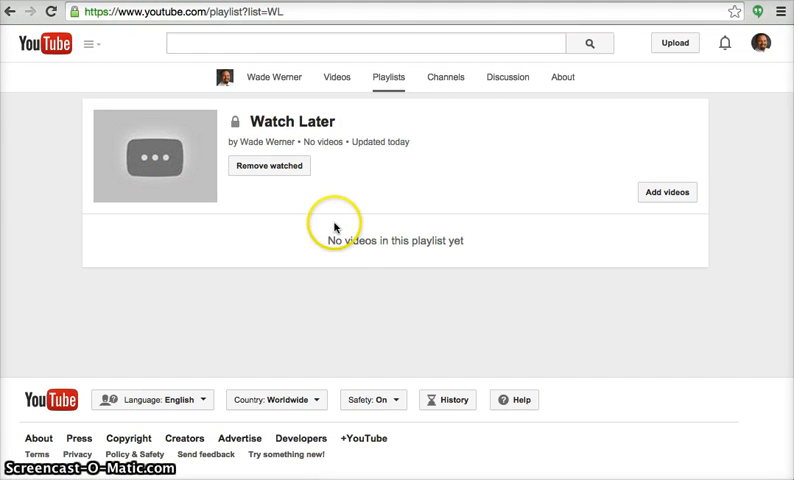
pyautogui.moveTo(356, 234)
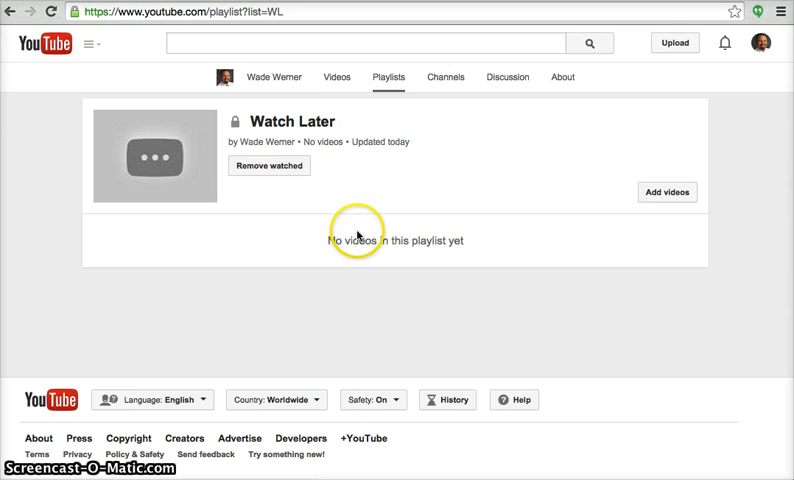
pyautogui.moveTo(664, 192)
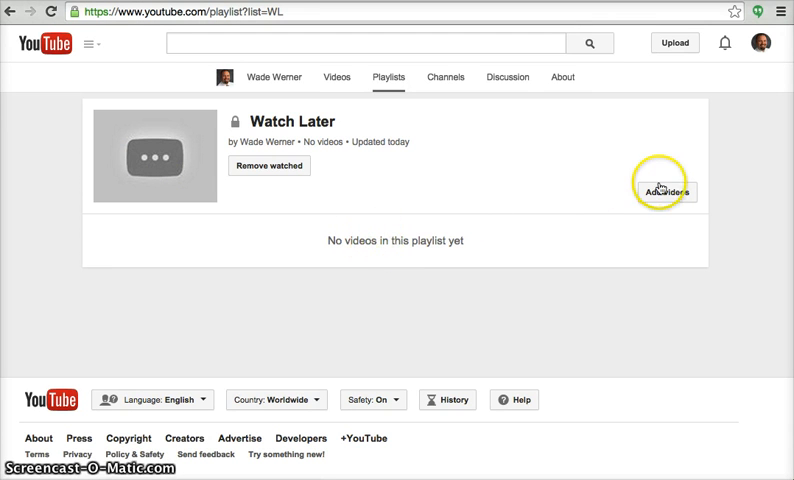
pyautogui.click(666, 192)
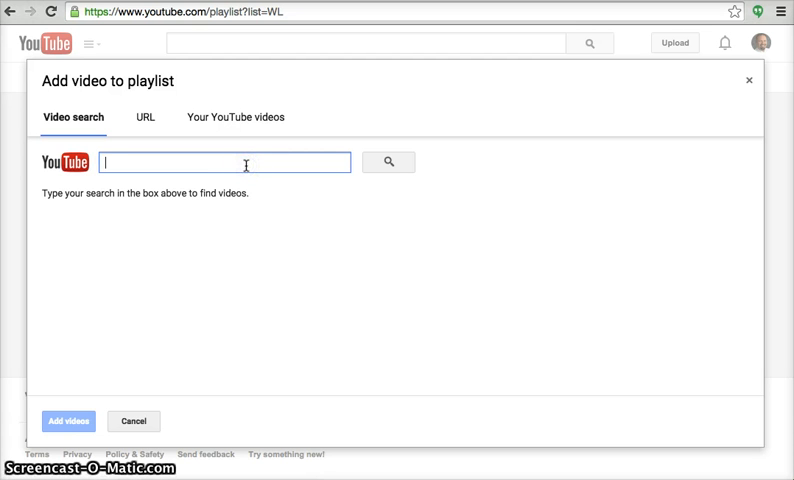
pyautogui.write('KGFW')
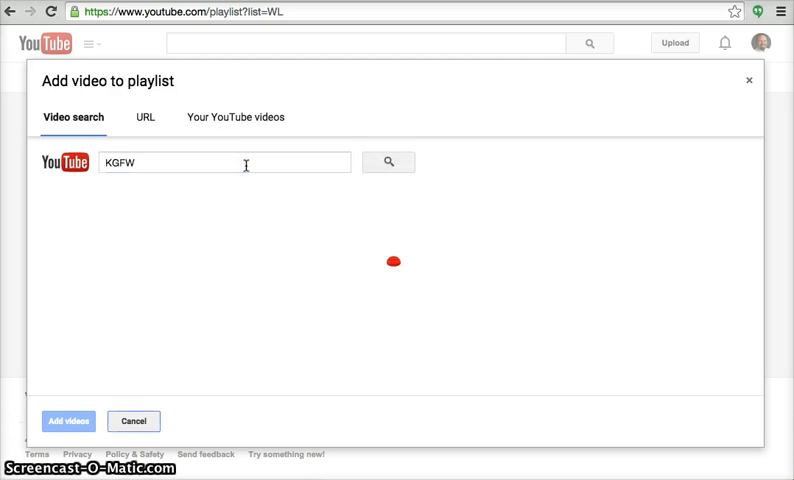
pyautogui.click(388, 162)
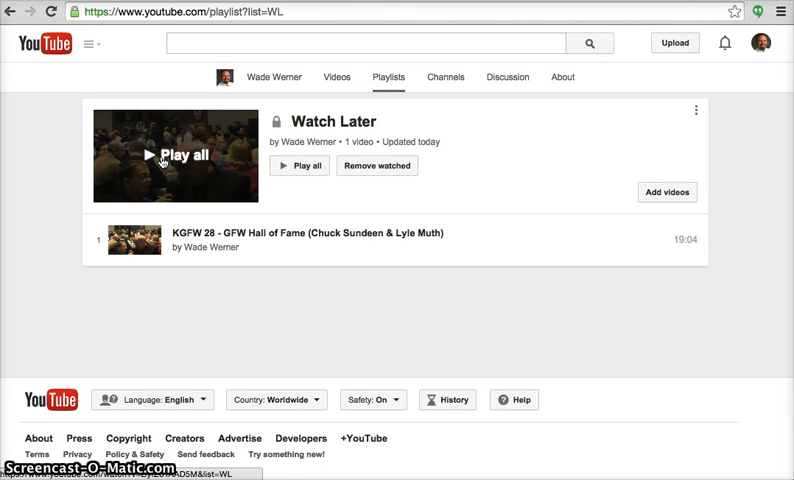
pyautogui.moveTo(152, 104)
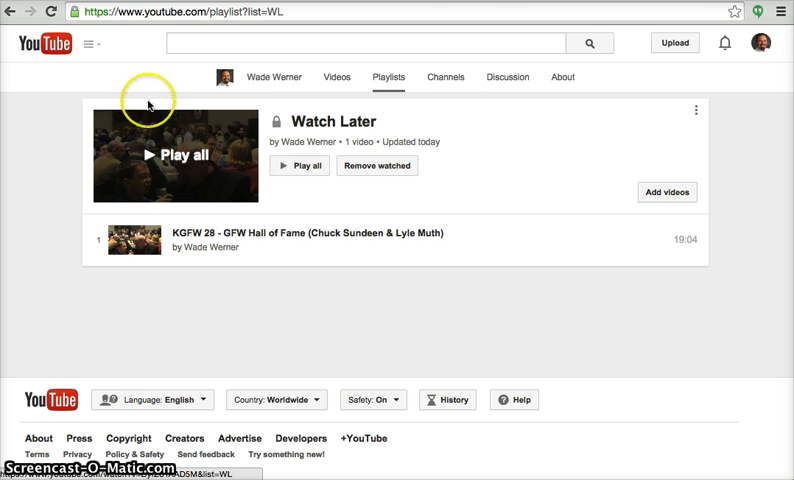
# Step: Return to My Channel page from the guide menu
pyautogui.click(100, 48)
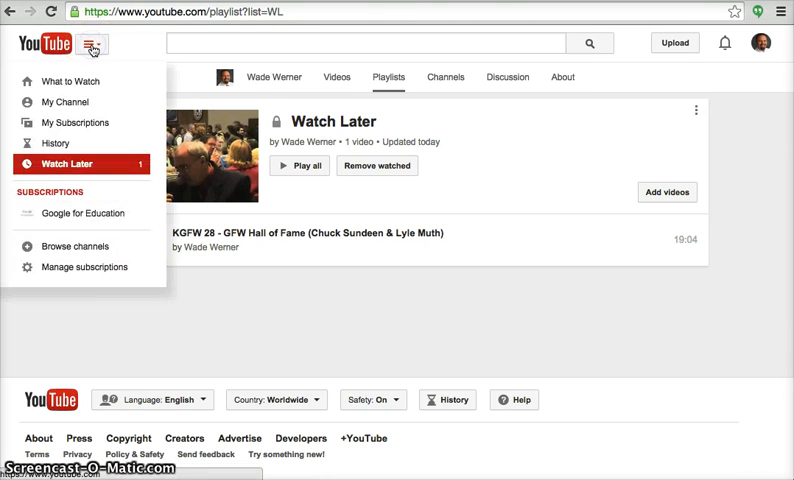
pyautogui.click(64, 102)
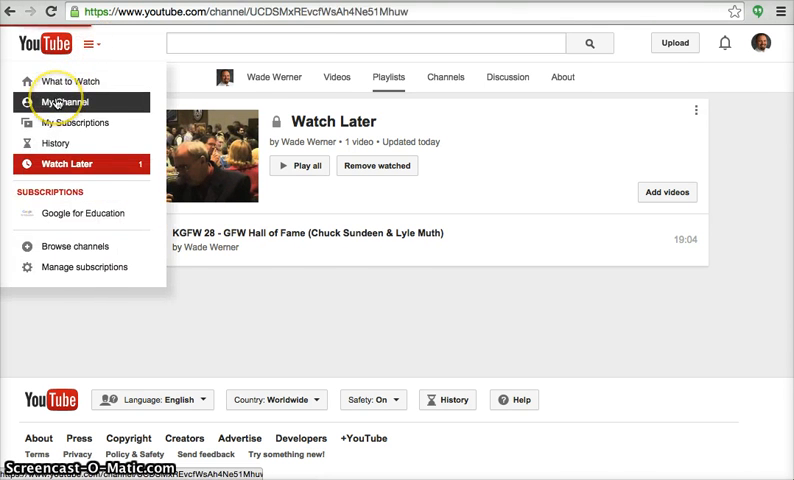
pyautogui.click(60, 100)
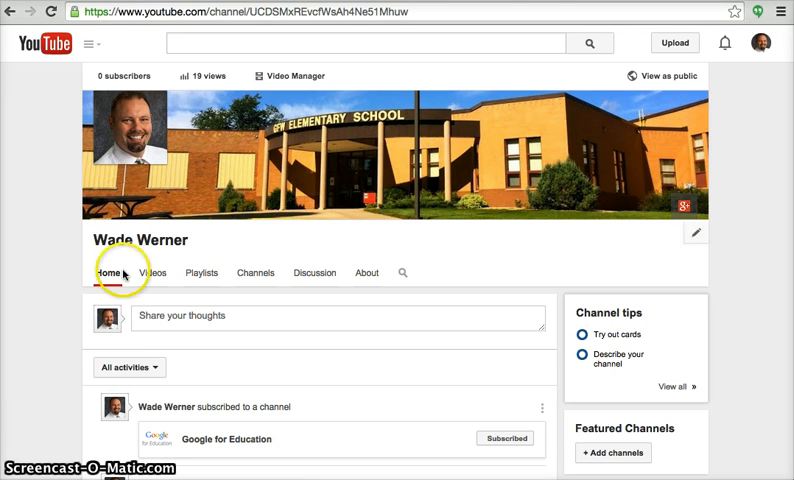
pyautogui.moveTo(118, 348)
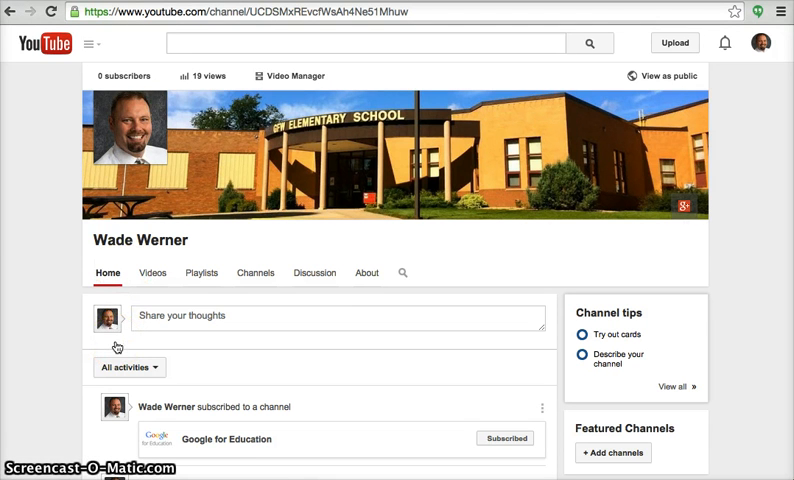